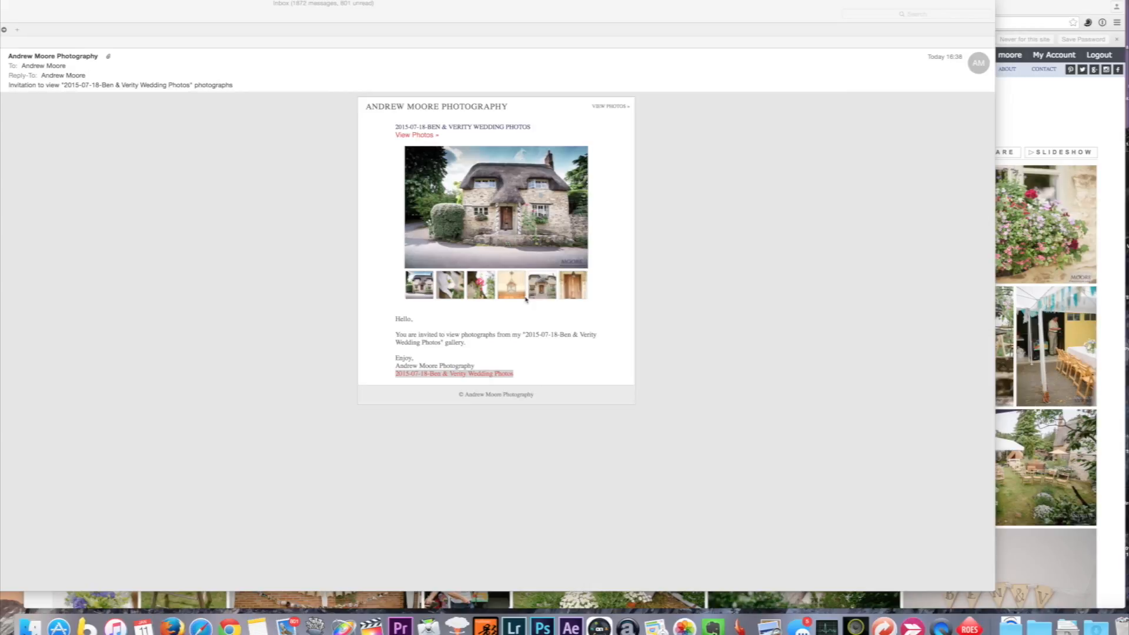
pyautogui.moveTo(521, 255)
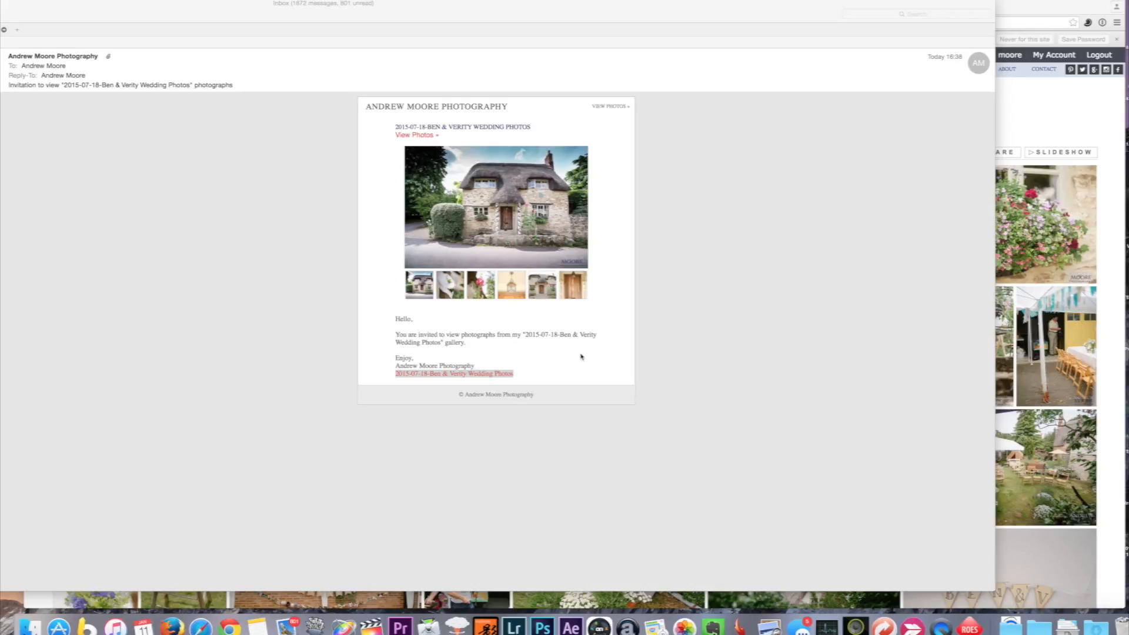
pyautogui.moveTo(596, 340)
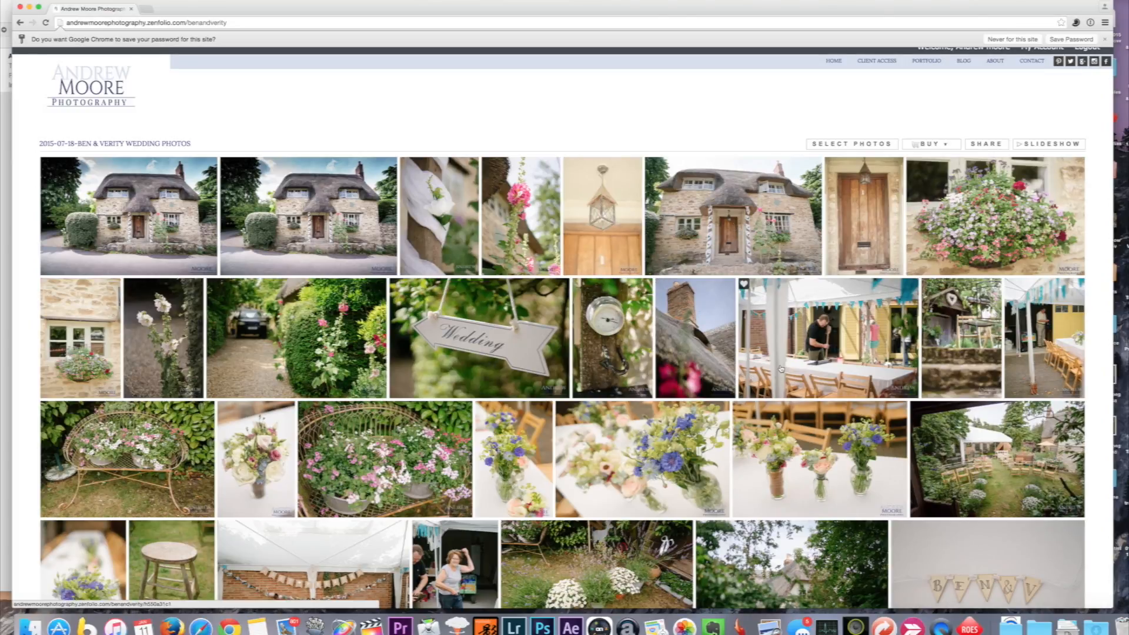
# Scroll down through the Ben & Verity wedding gallery photos
pyautogui.scroll(-3)
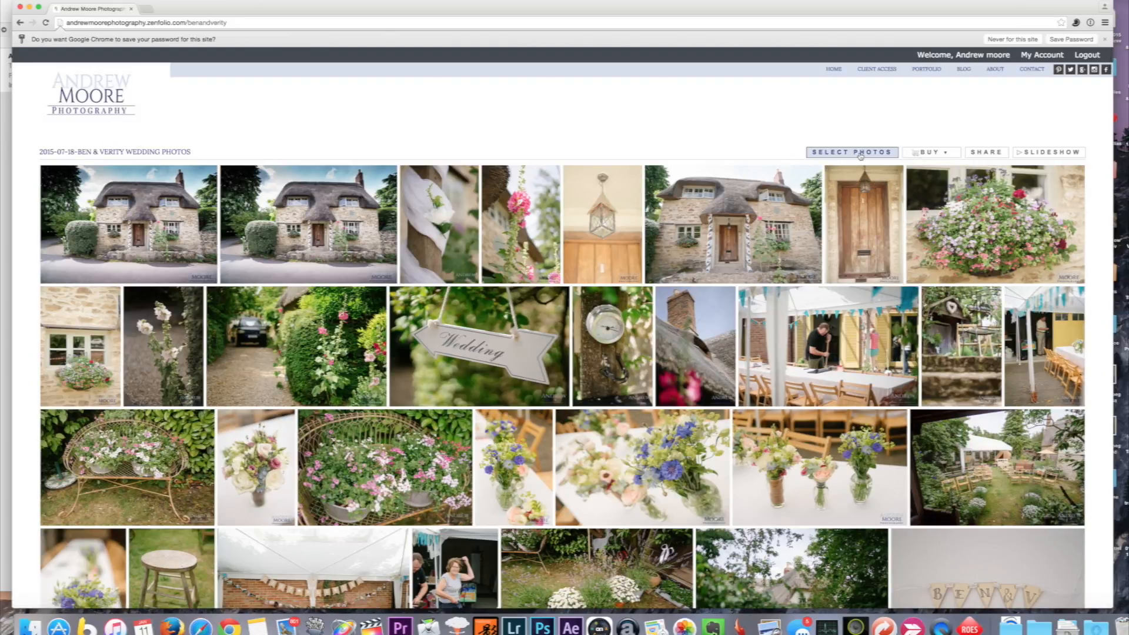
# Enter photo-selection mode and scroll the gallery to tick six wedding photos
pyautogui.click(851, 151)
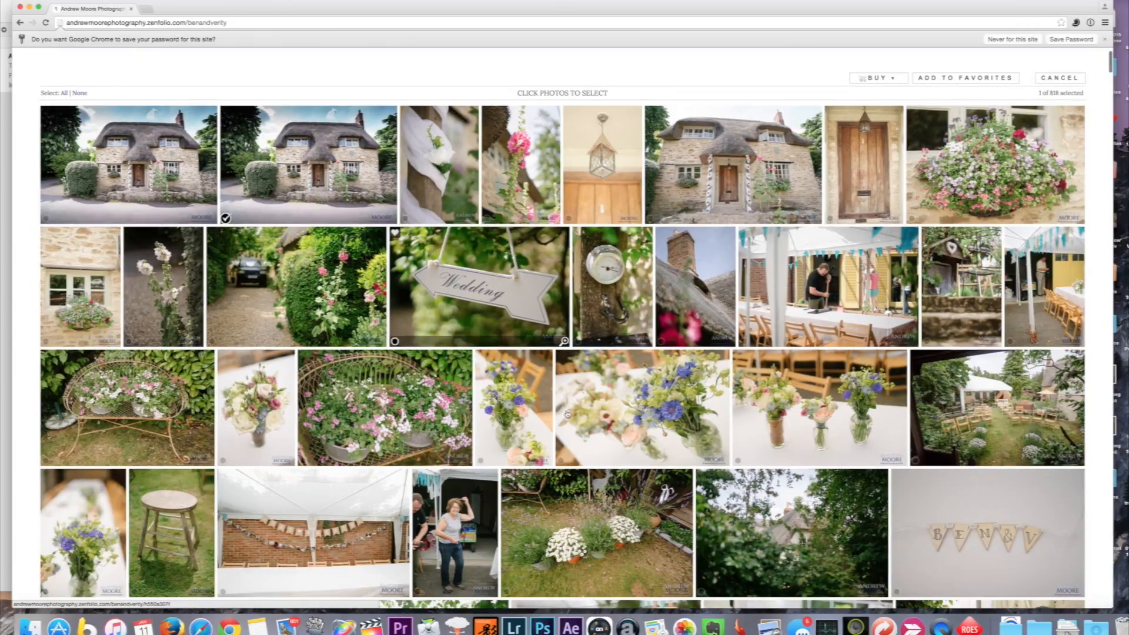
pyautogui.scroll(-3)
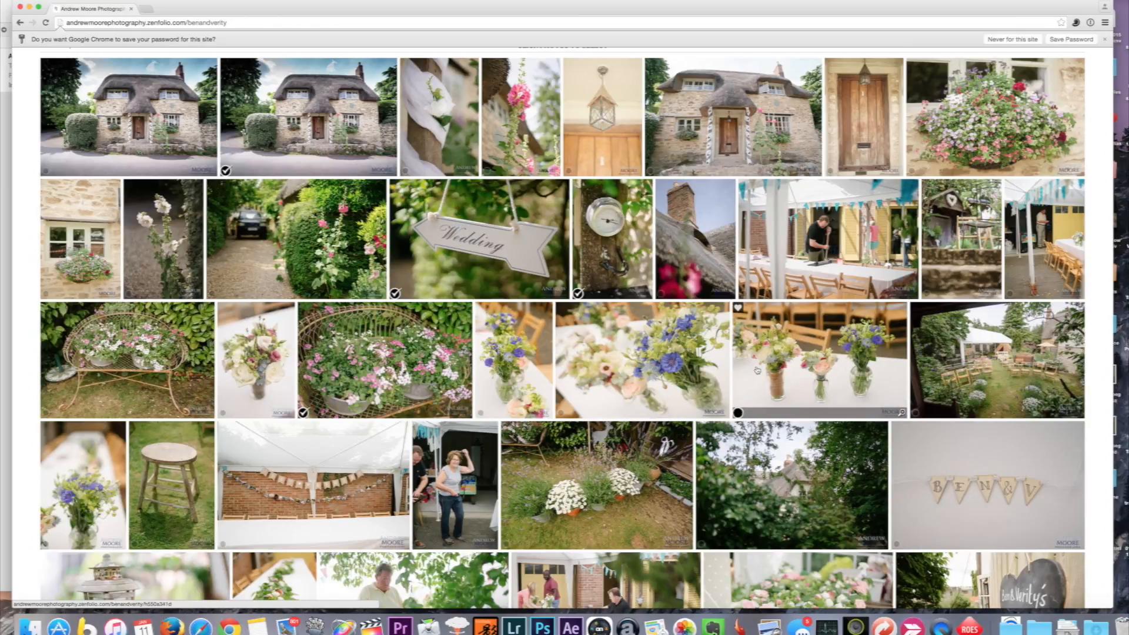
pyautogui.scroll(-3)
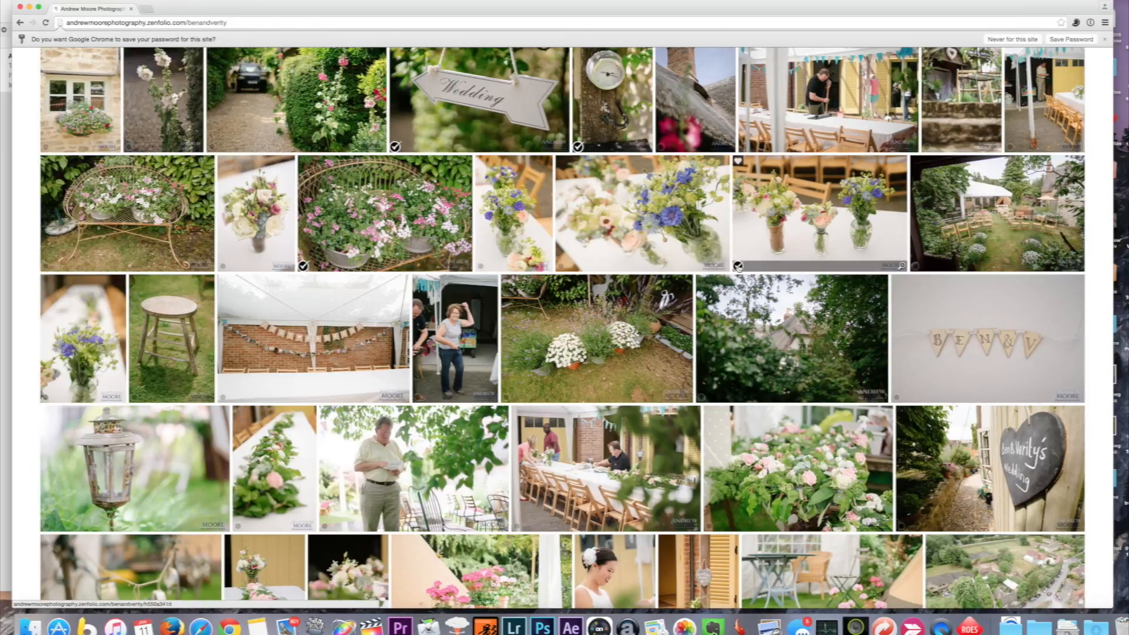
pyautogui.scroll(-3)
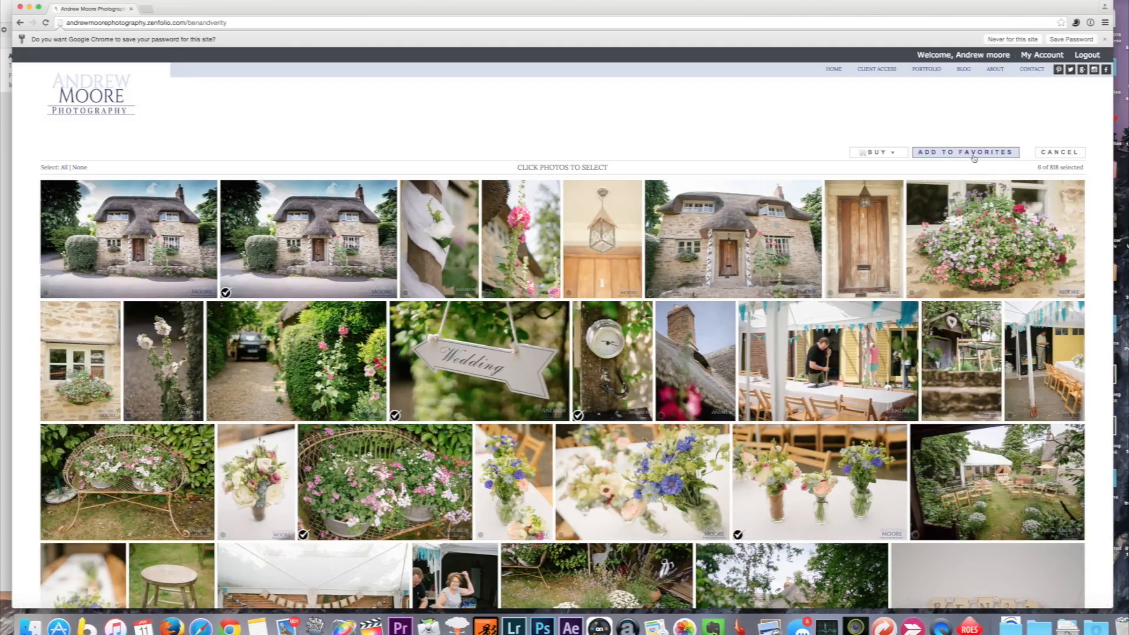
# Add the six photos to My Selection, view the flower basket photo's options, and return
pyautogui.click(965, 152)
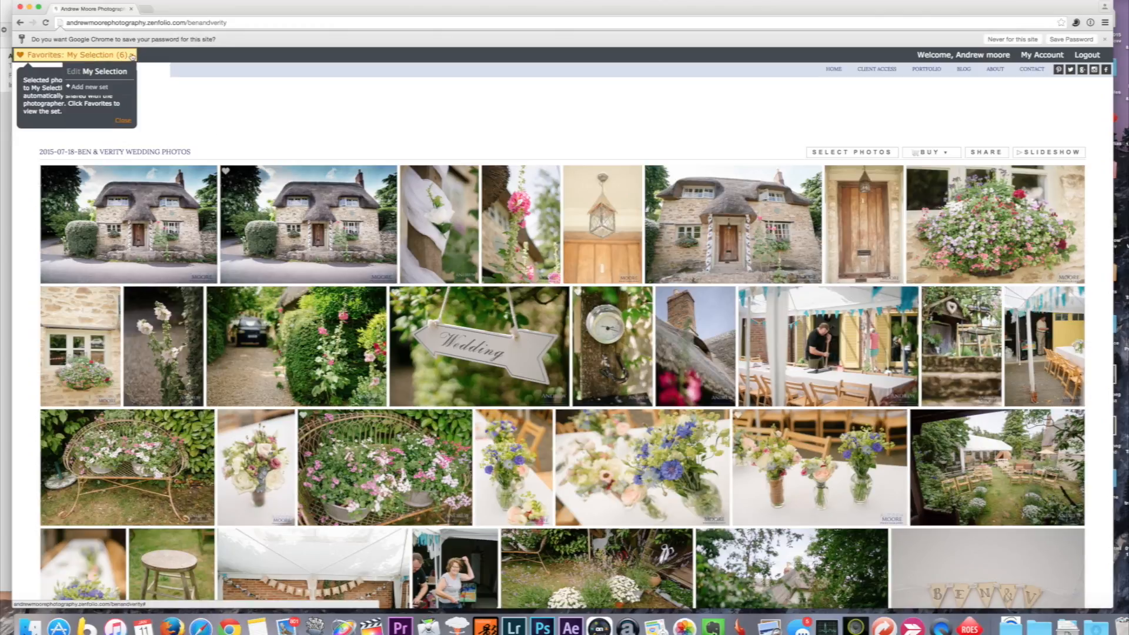
pyautogui.moveTo(97, 70)
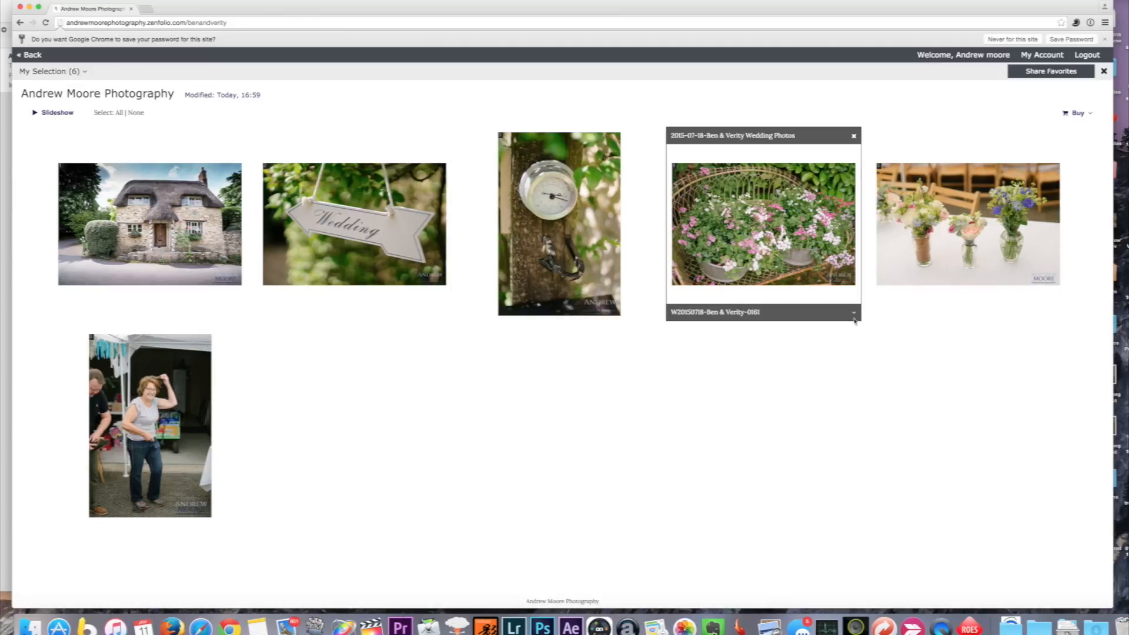
pyautogui.click(853, 312)
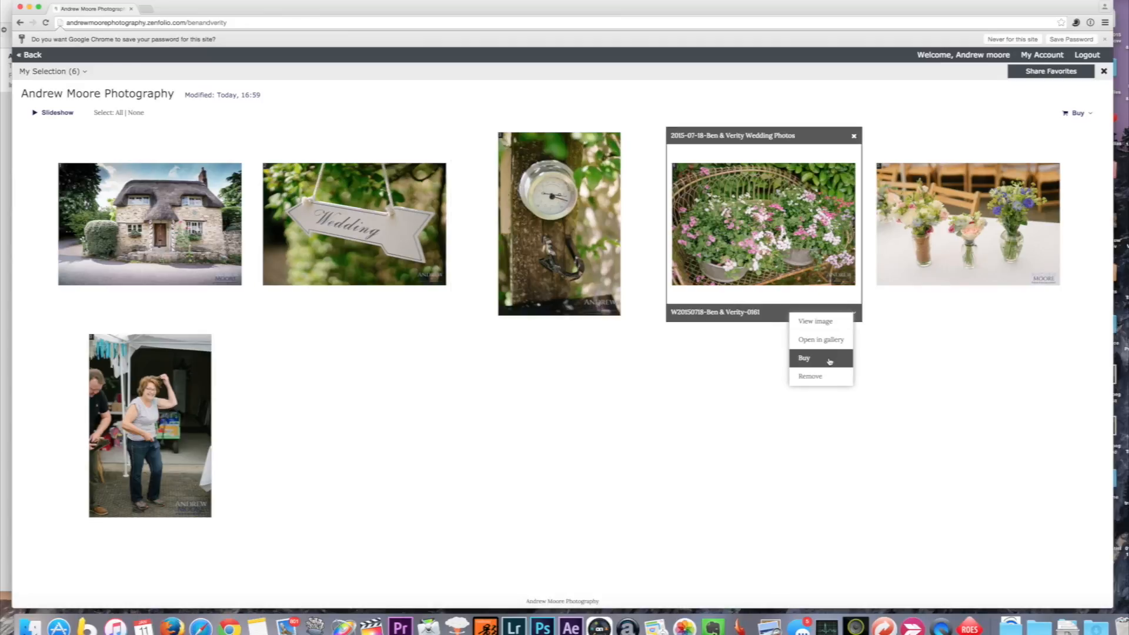
pyautogui.moveTo(733, 389)
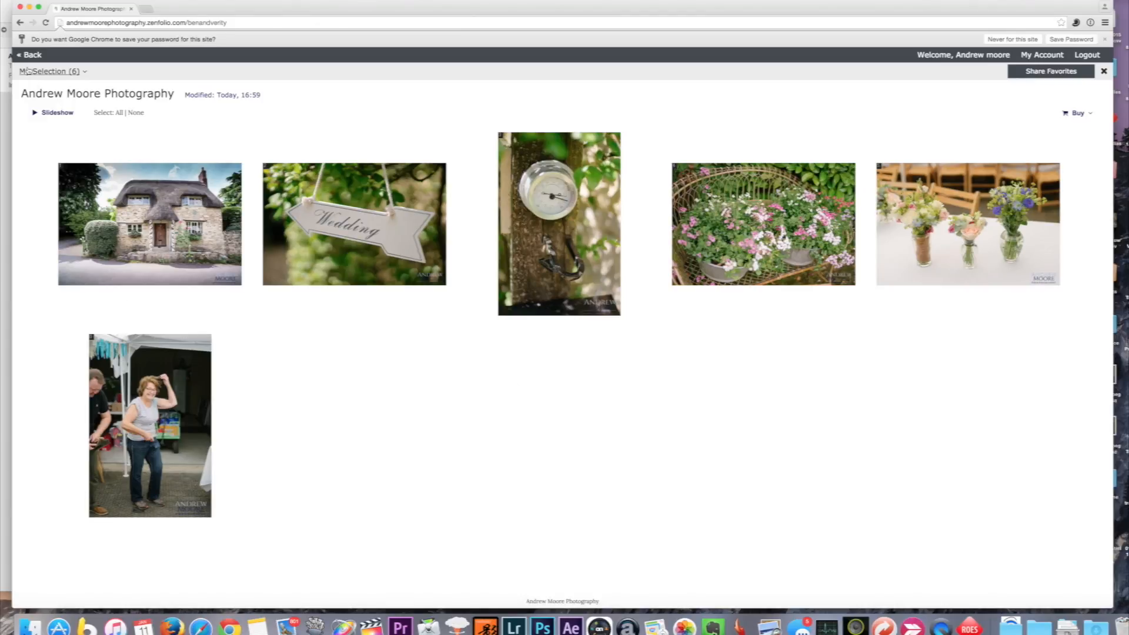
pyautogui.click(30, 55)
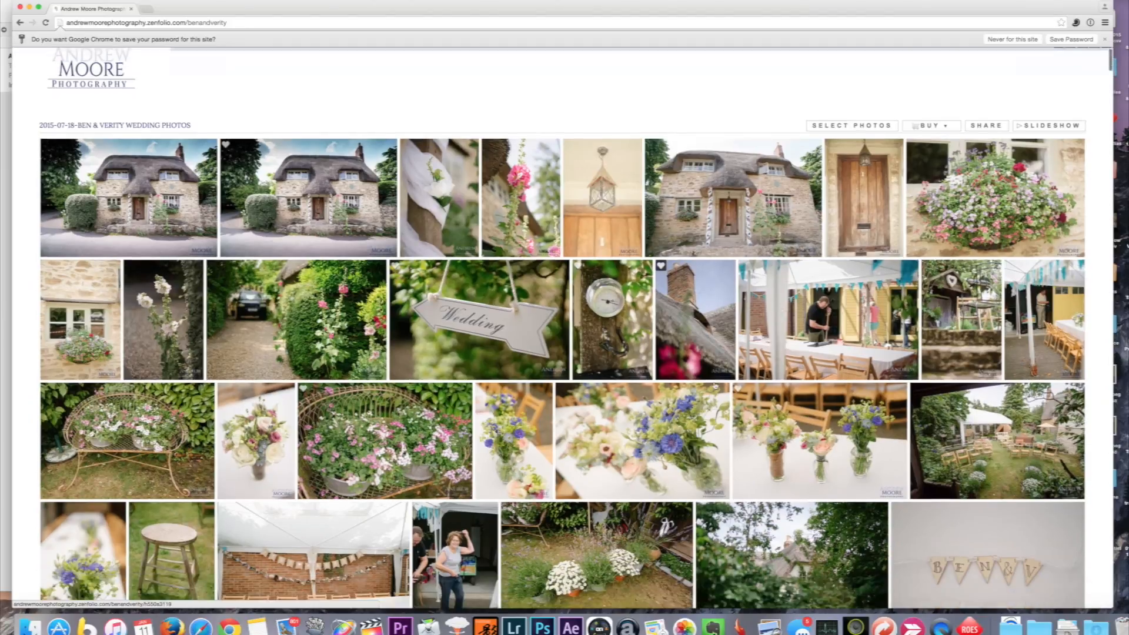
# Scroll down the wedding gallery looking for more photos to favourite
pyautogui.scroll(-3)
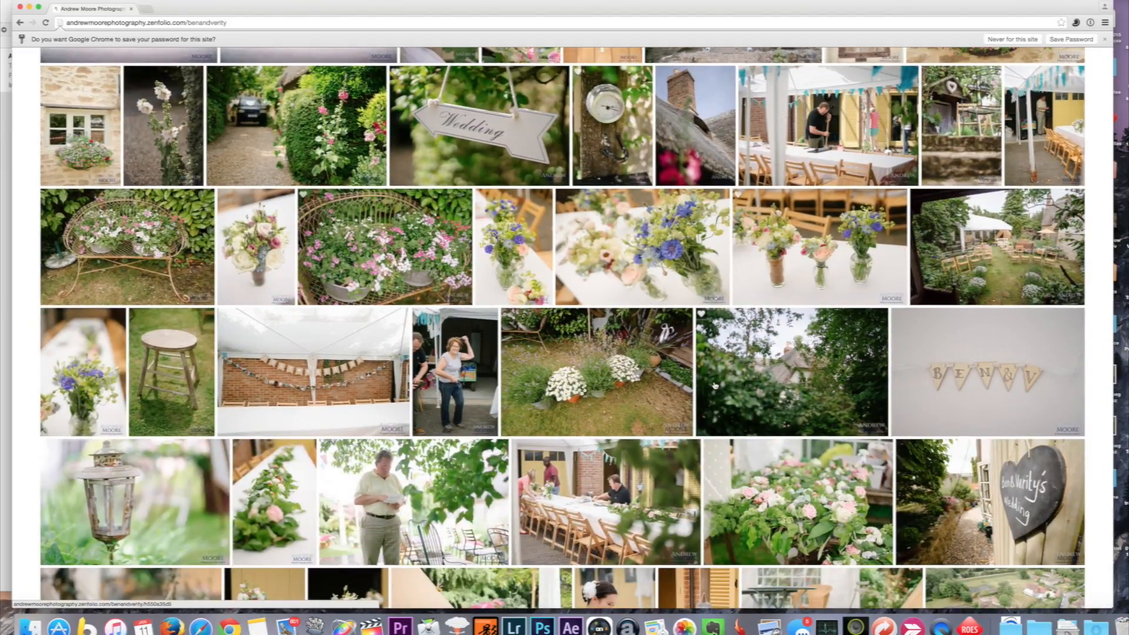
pyautogui.scroll(-3)
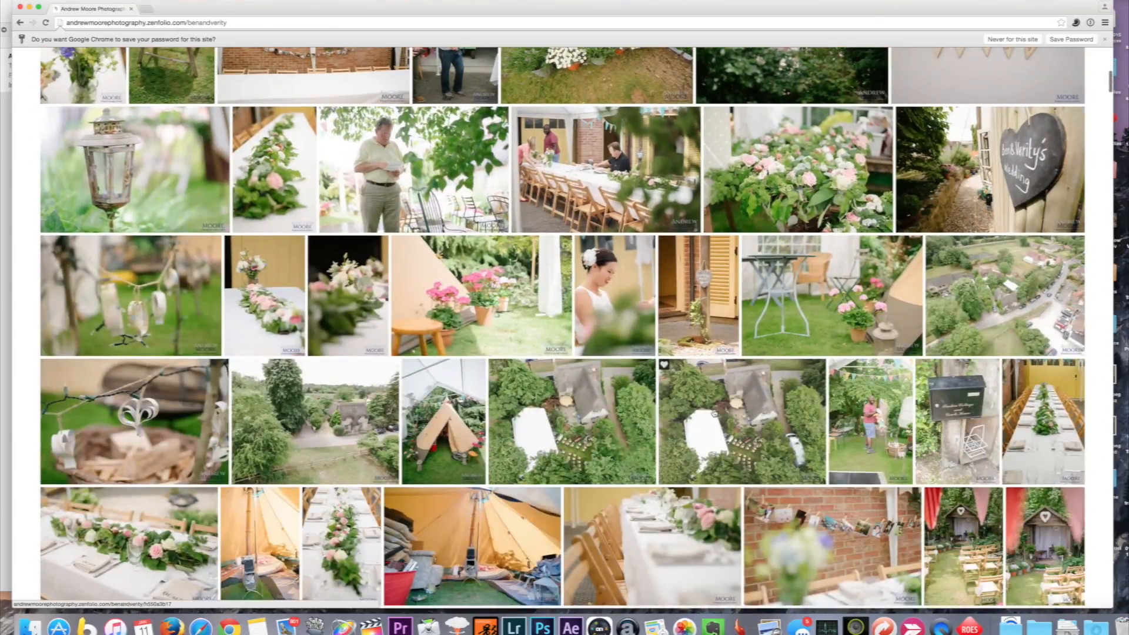
pyautogui.scroll(-3)
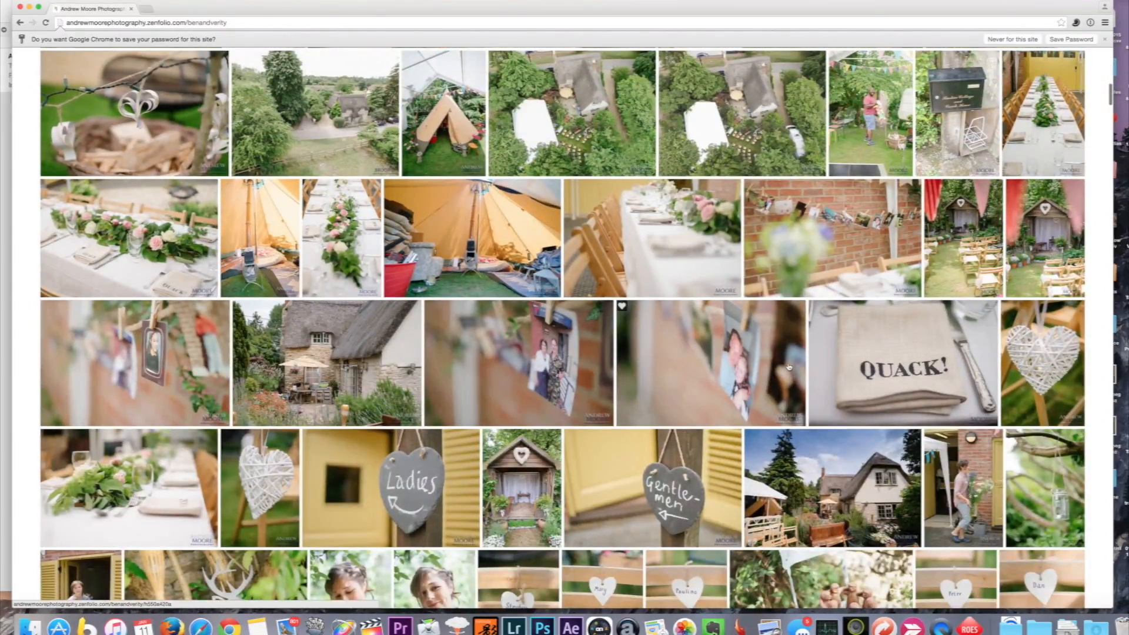
pyautogui.scroll(-3)
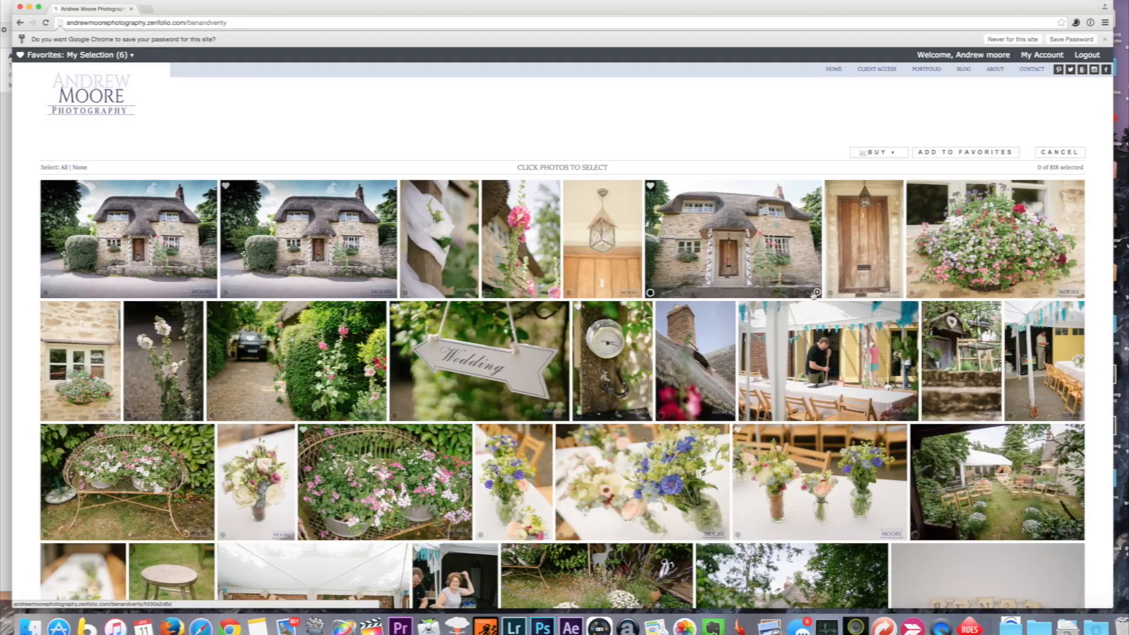
# Scroll the gallery and add five more chosen photos to My Selection
pyautogui.scroll(-3)
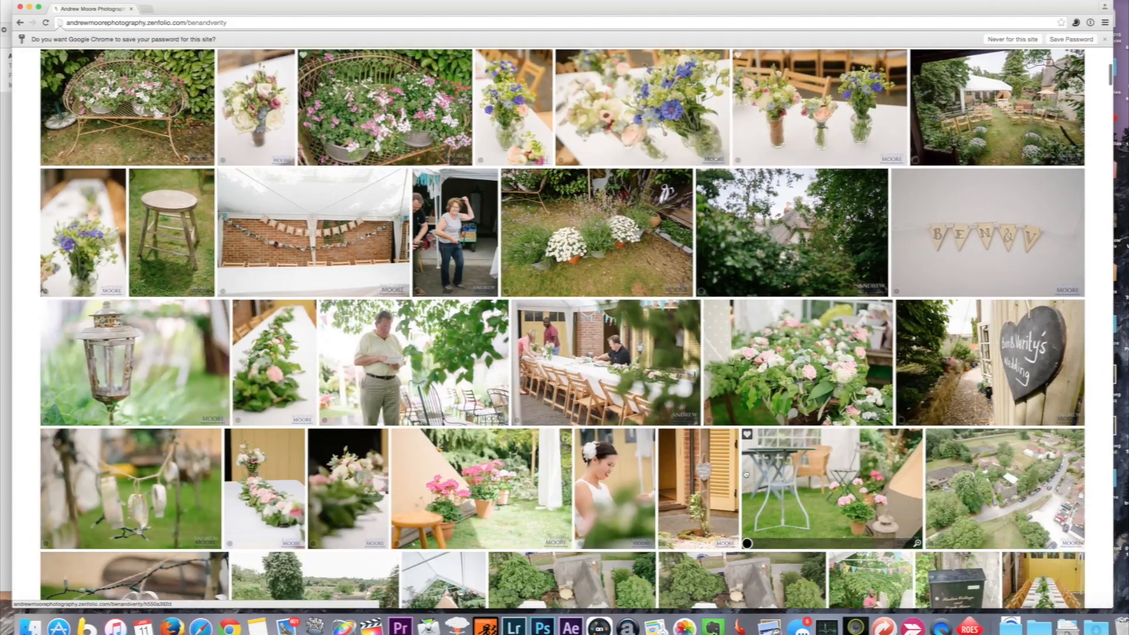
pyautogui.scroll(-3)
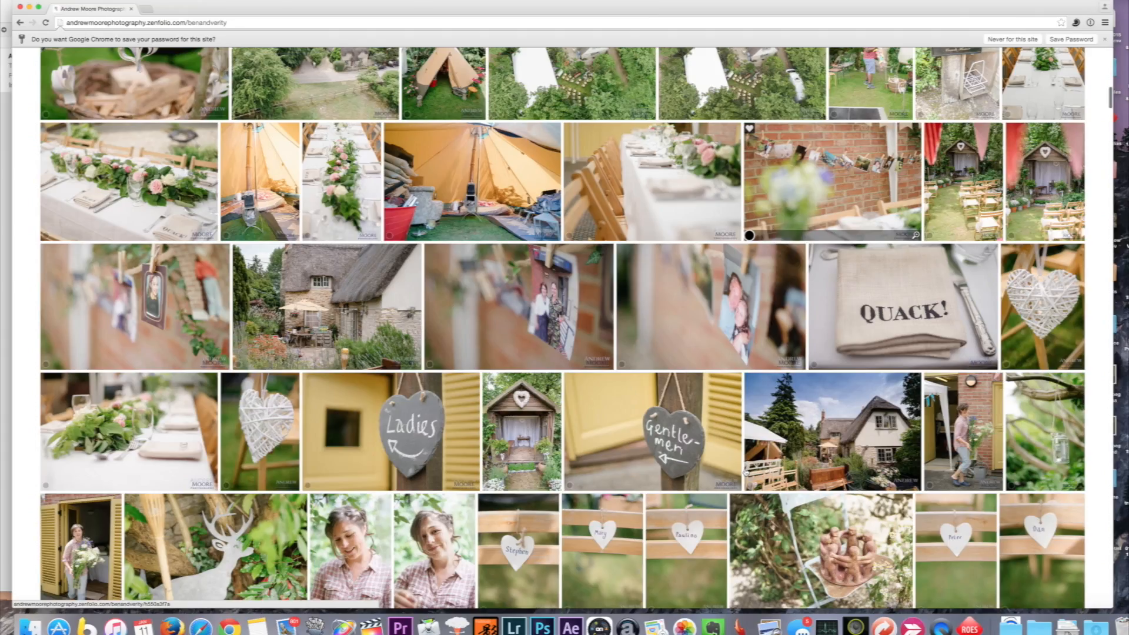
pyautogui.scroll(-3)
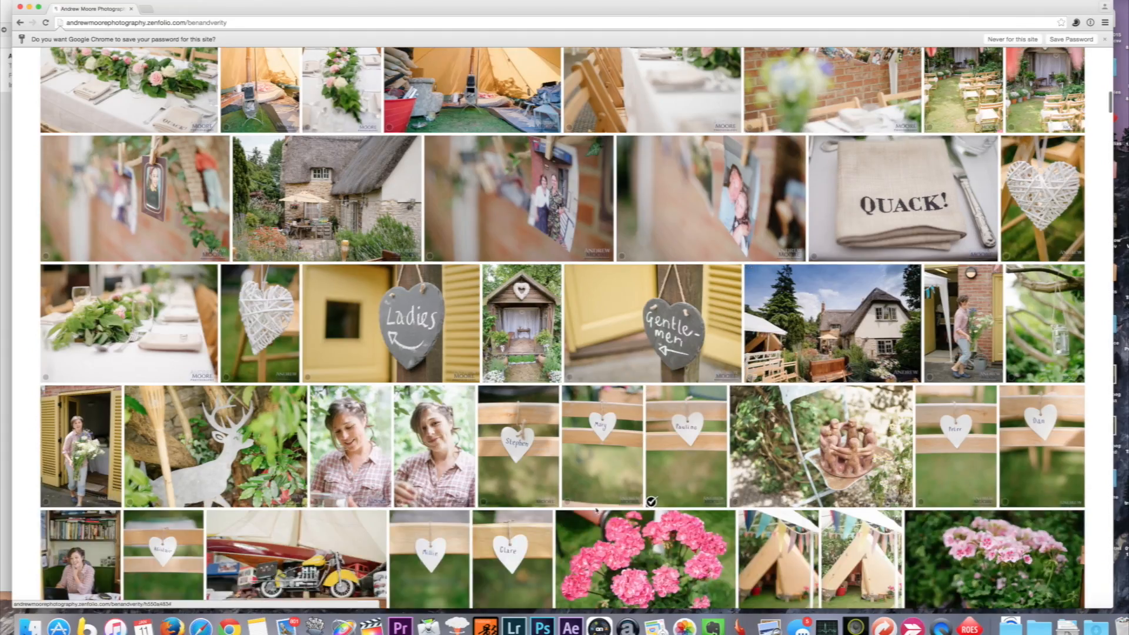
pyautogui.scroll(-3)
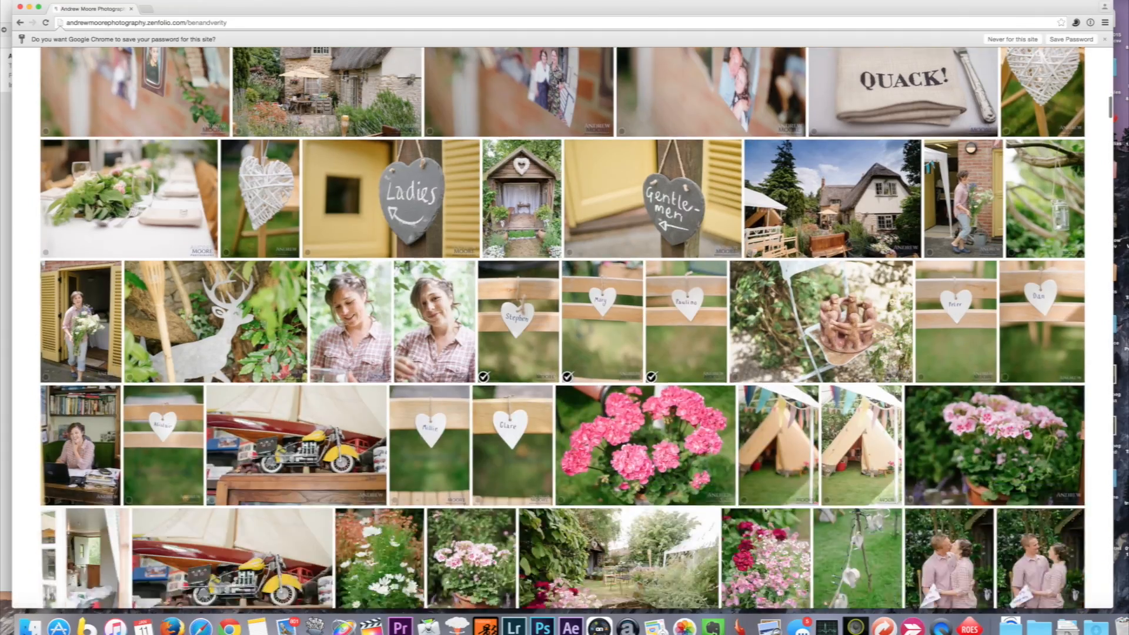
pyautogui.scroll(-3)
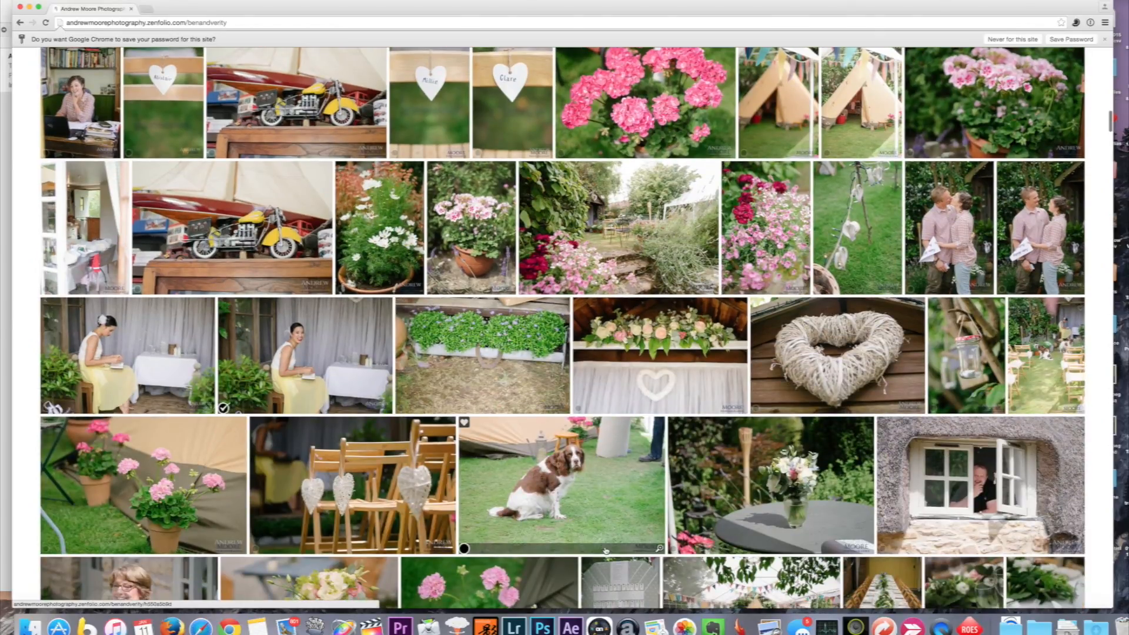
pyautogui.scroll(-3)
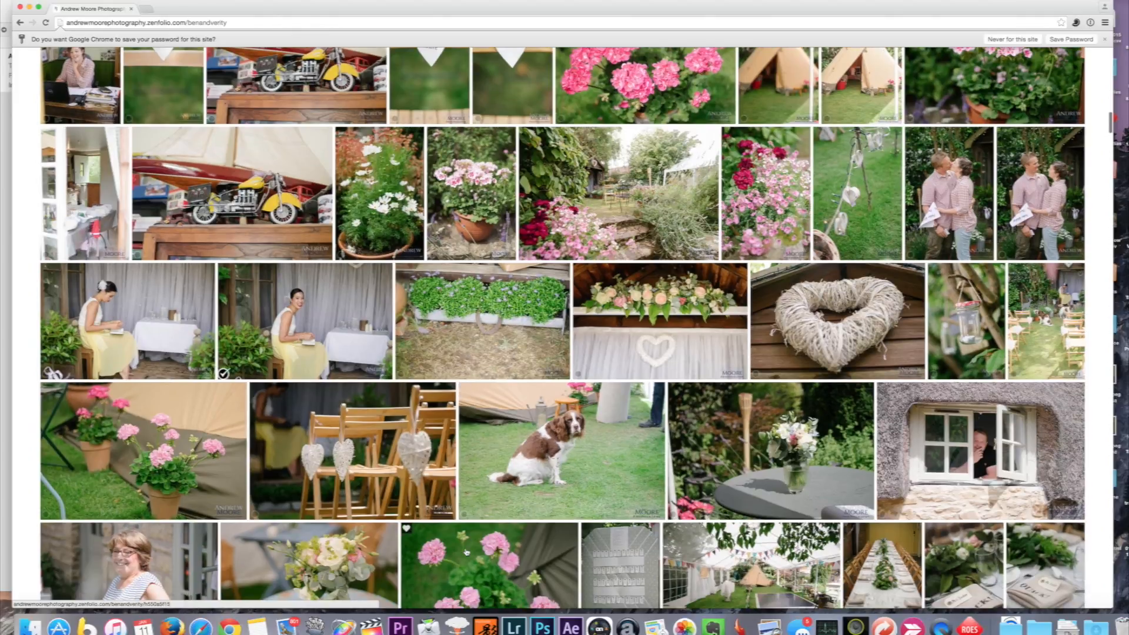
pyautogui.scroll(-3)
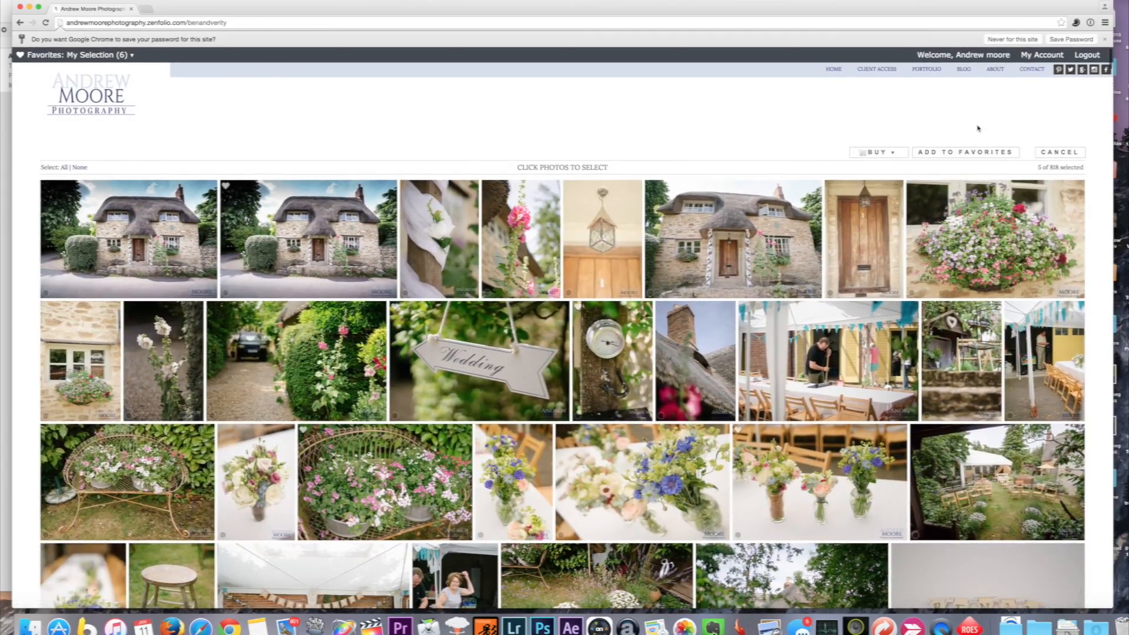
pyautogui.moveTo(964, 151)
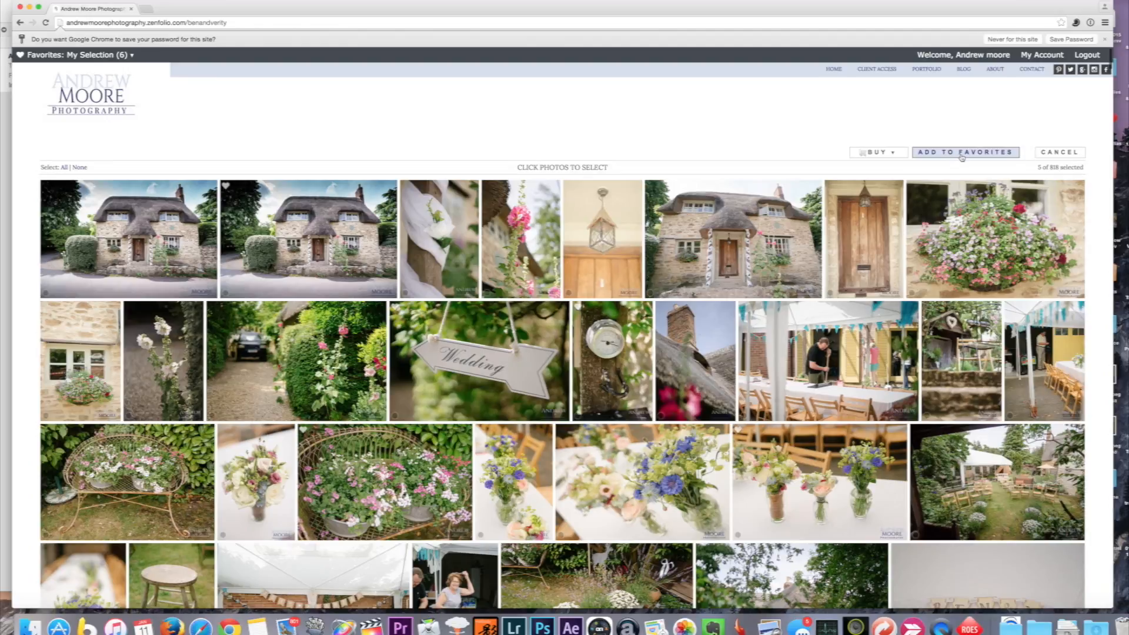
pyautogui.click(964, 151)
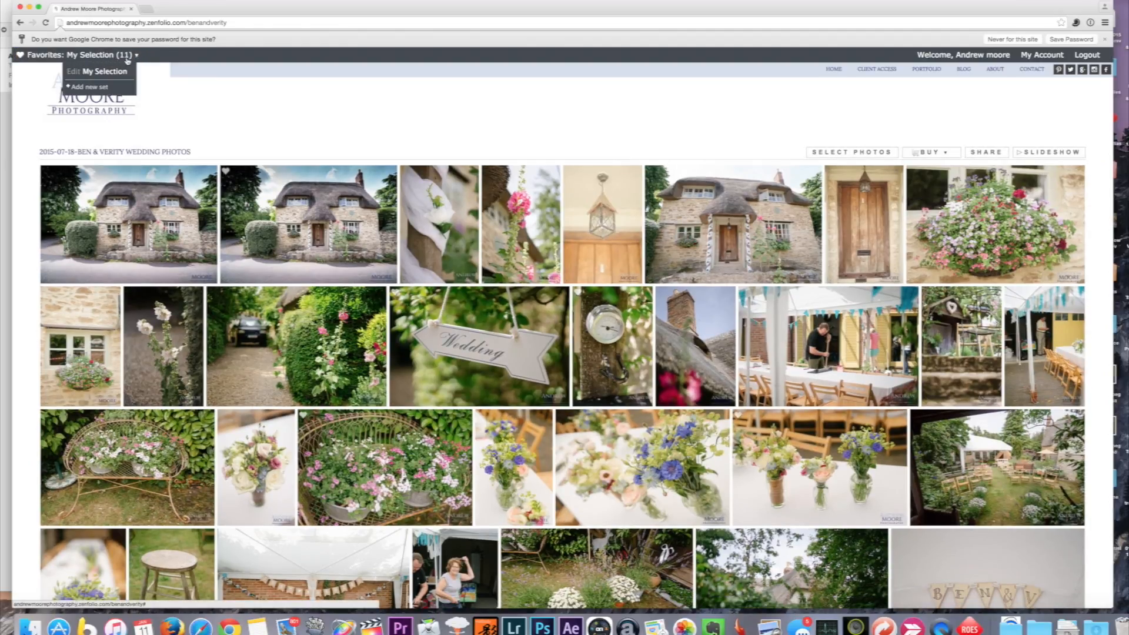
pyautogui.click(103, 71)
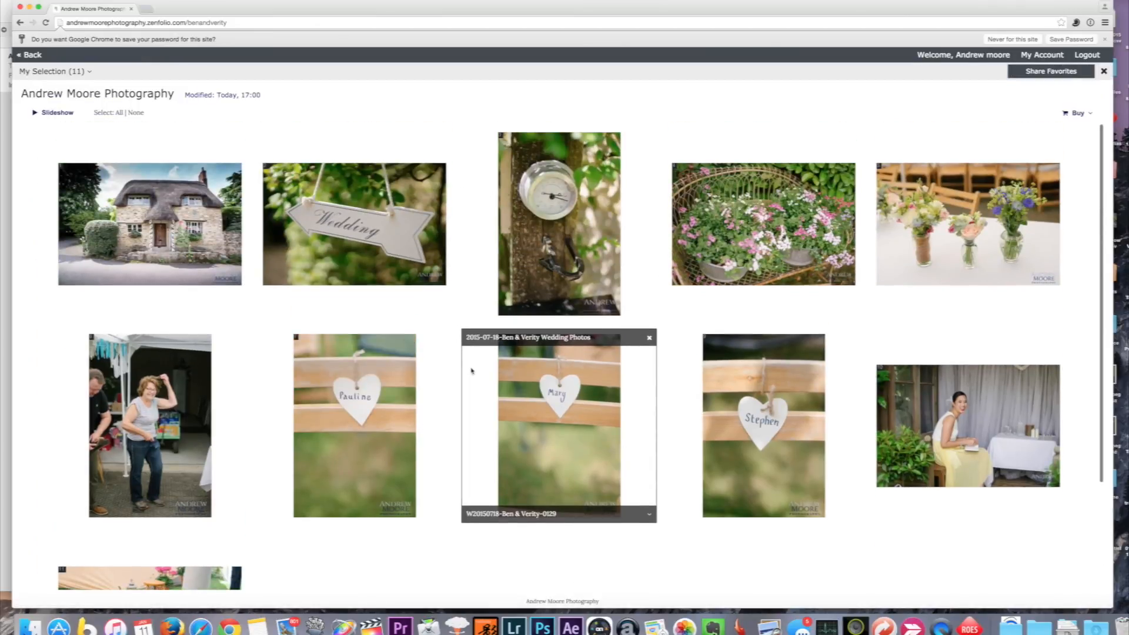
pyautogui.scroll(-3)
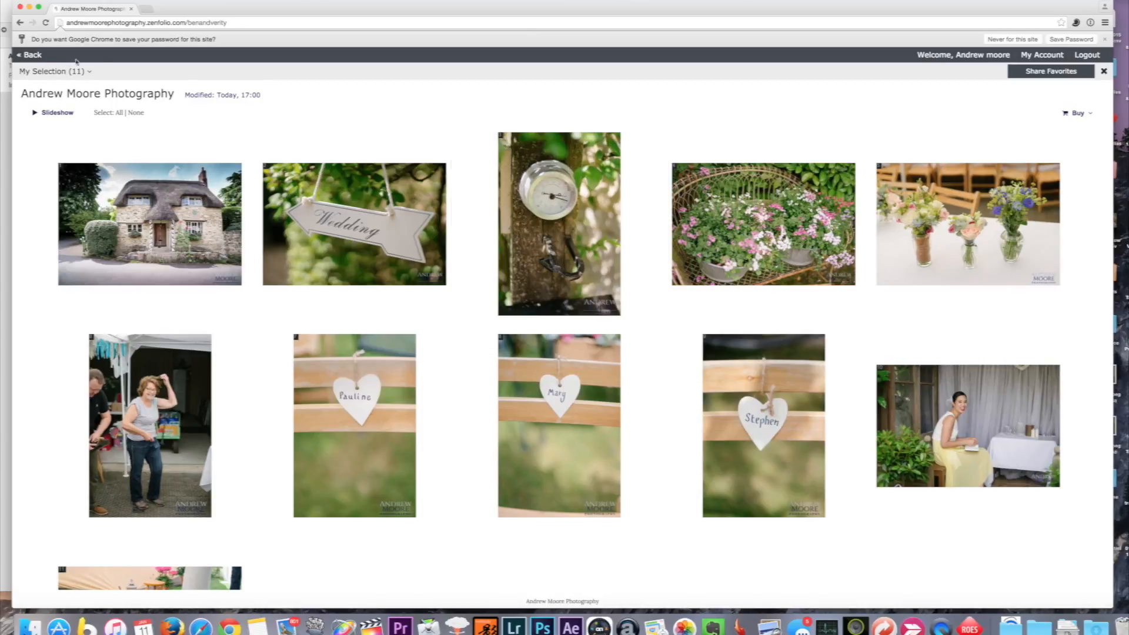
pyautogui.click(30, 54)
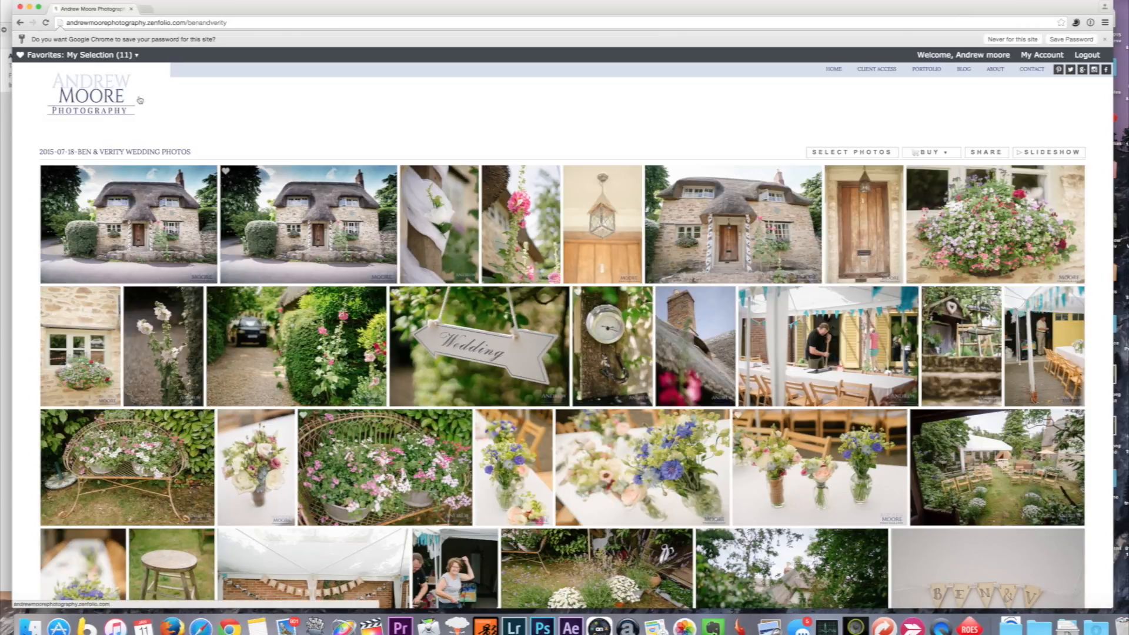
# Choose Edit My Selection from the Favorites dropdown
pyautogui.click(87, 54)
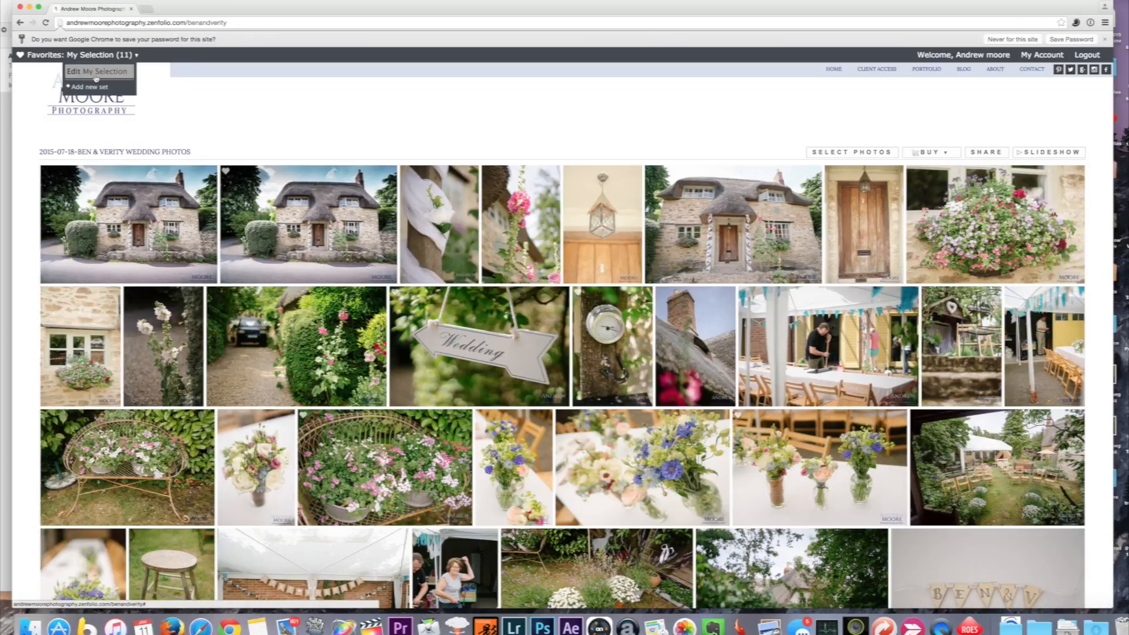
pyautogui.click(90, 70)
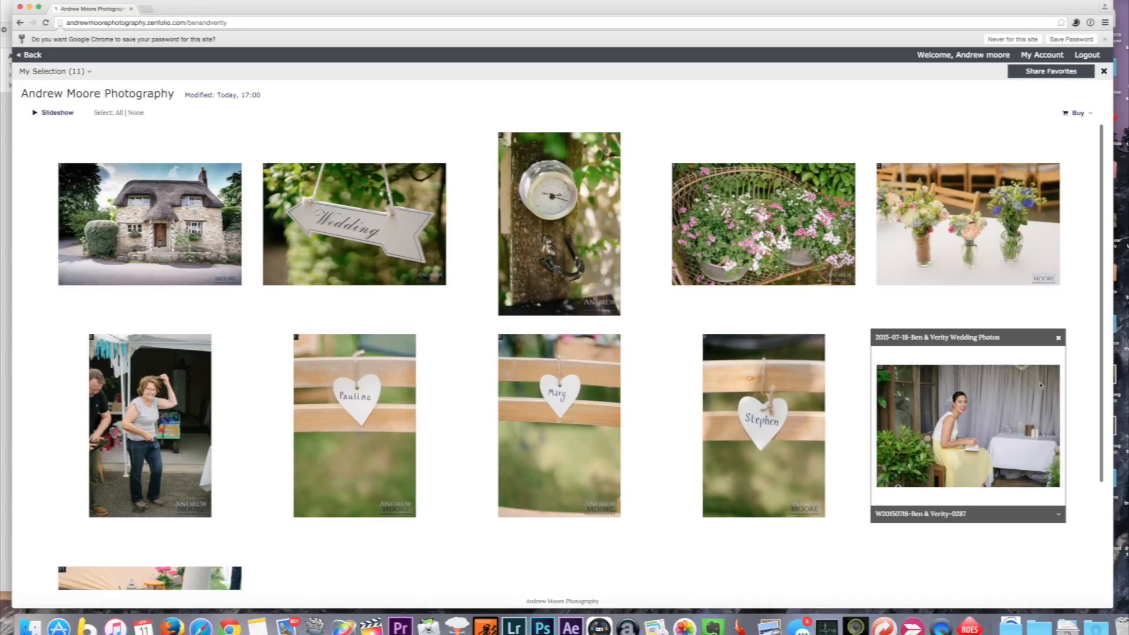
# Remove the yellow and grey outfit photos, leaving nine, and open Share Favorites
pyautogui.click(1057, 337)
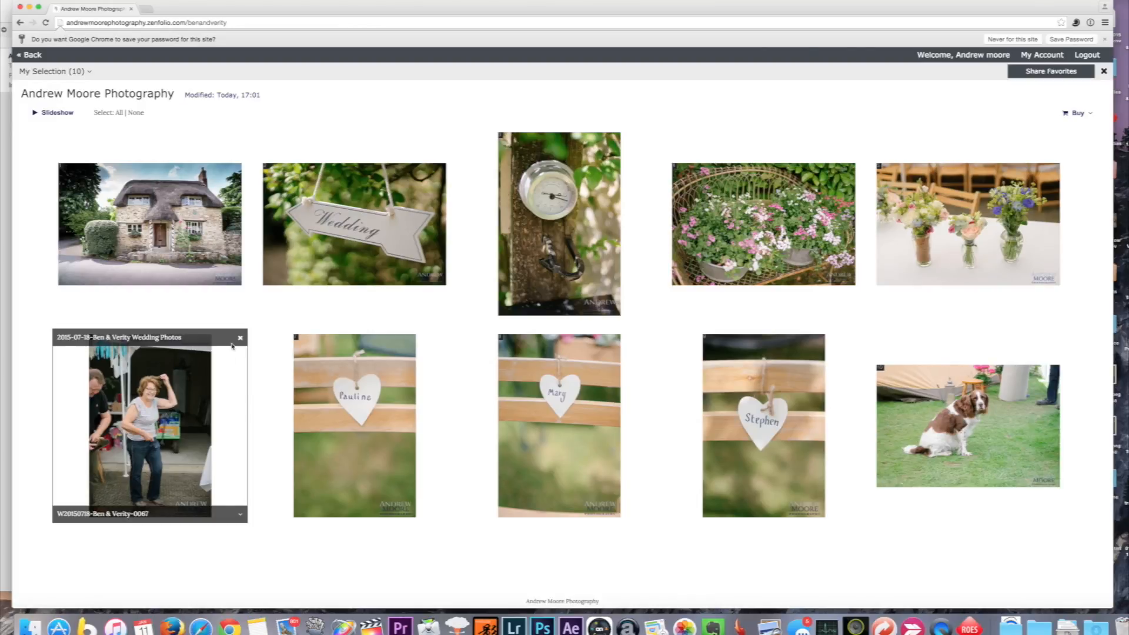
pyautogui.click(240, 337)
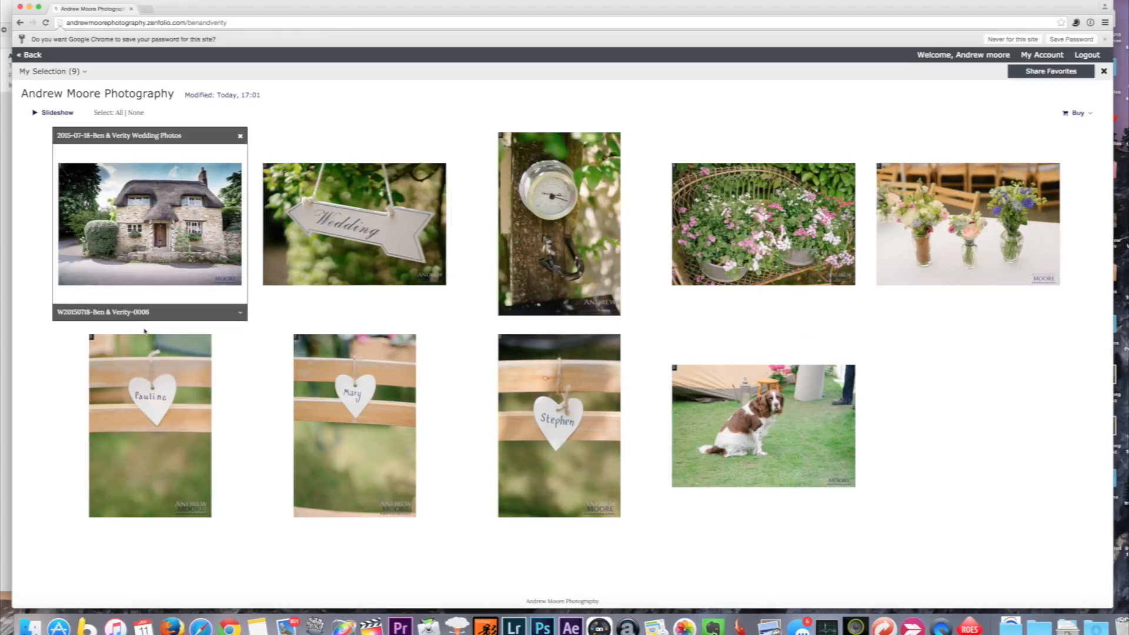
pyautogui.click(240, 135)
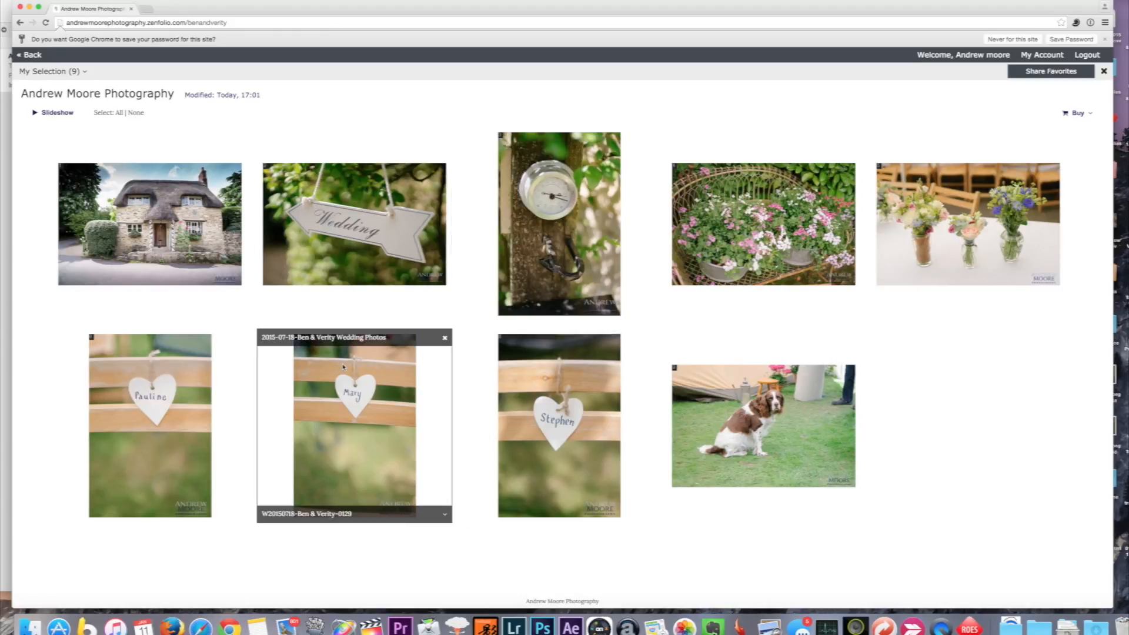
pyautogui.click(445, 337)
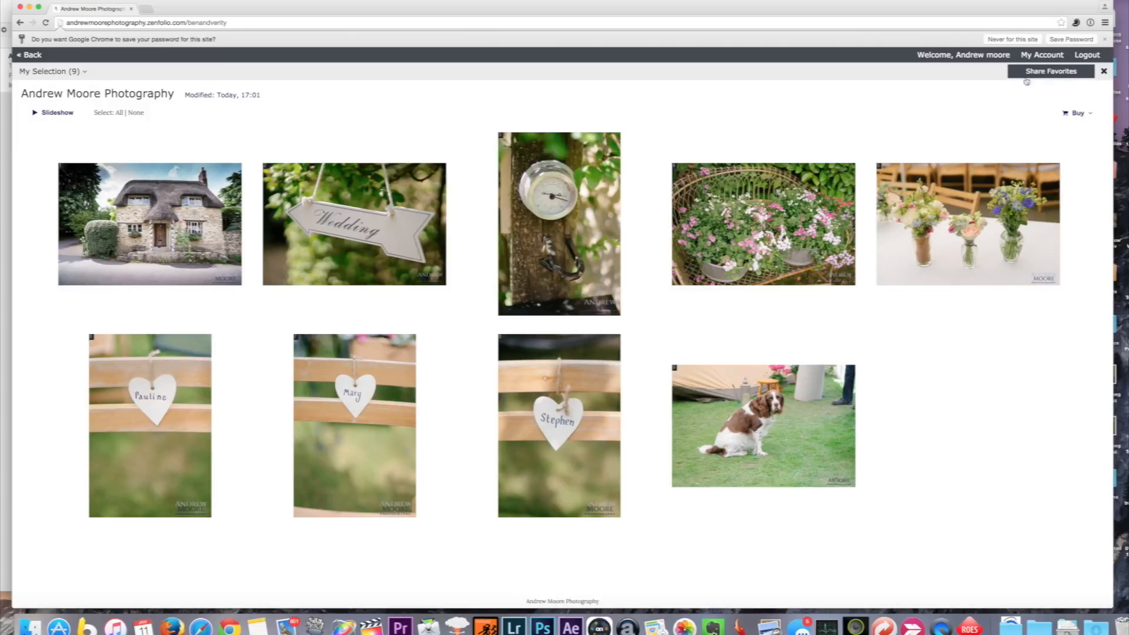
pyautogui.click(1077, 113)
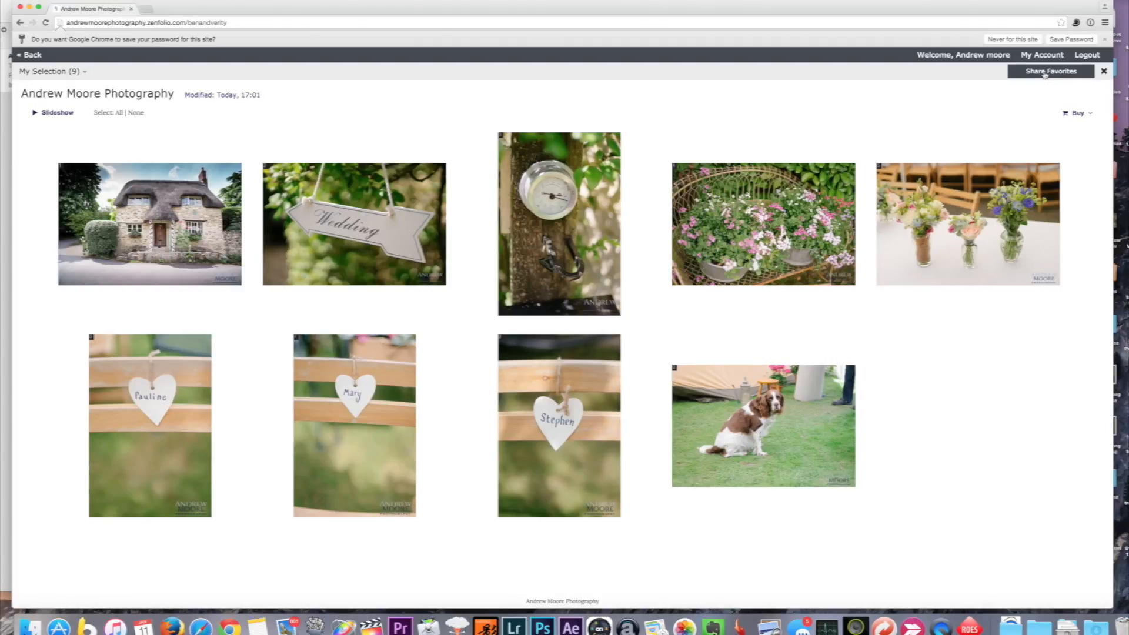
pyautogui.click(1049, 70)
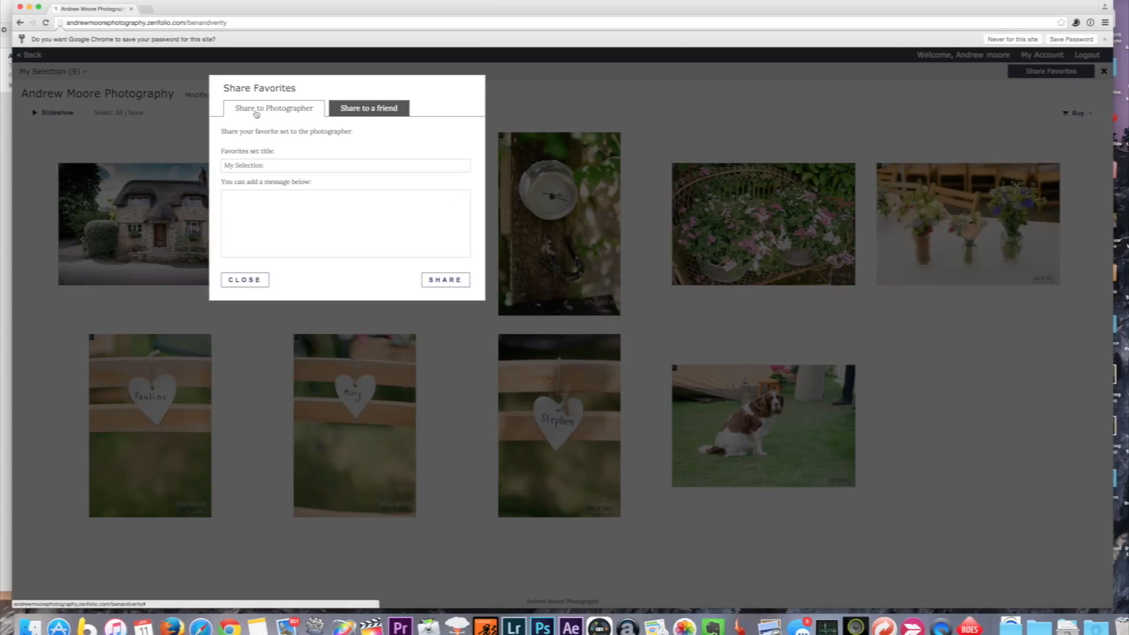
pyautogui.click(368, 109)
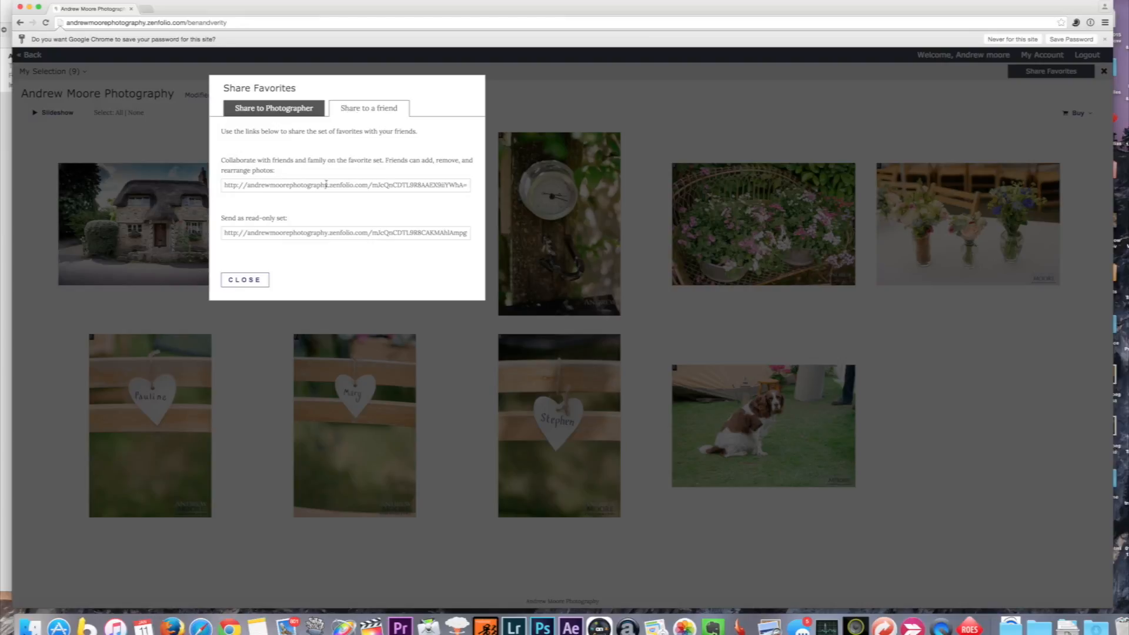
pyautogui.moveTo(379, 125)
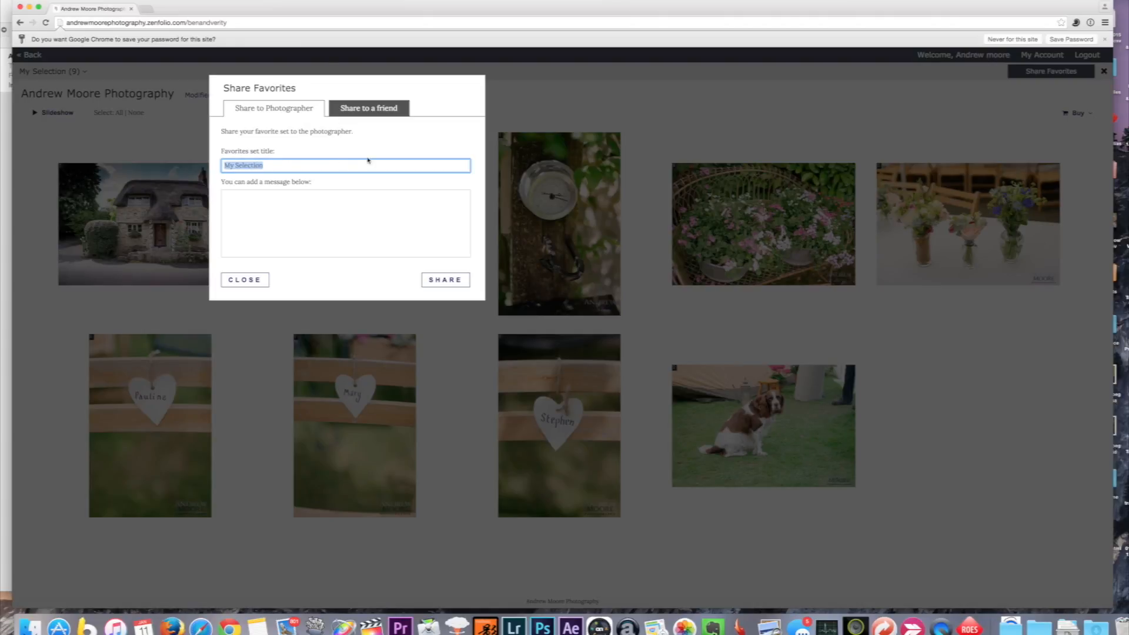
# Title the favourites set 'My Tutorial Selection'
pyautogui.write('My T')
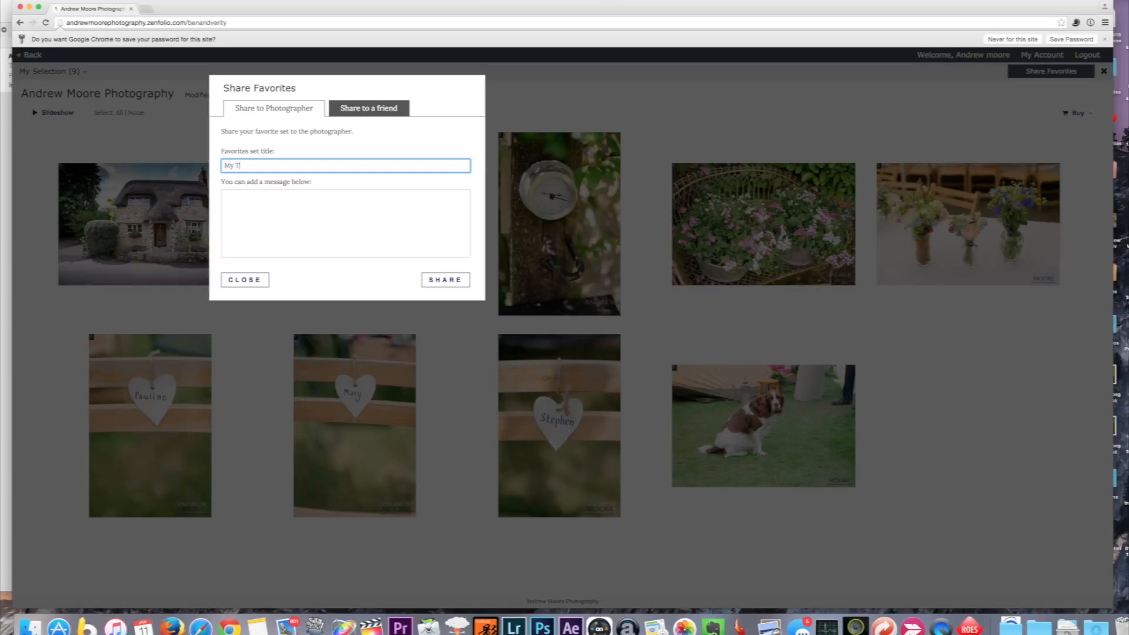
pyautogui.write('utorial')
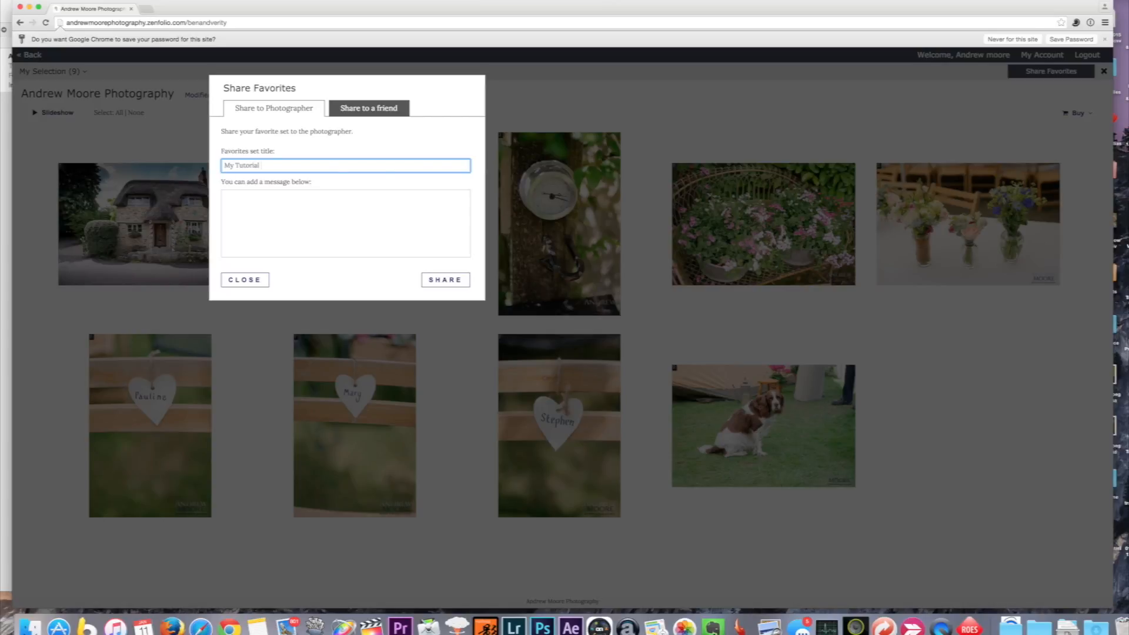
pyautogui.write('Selection')
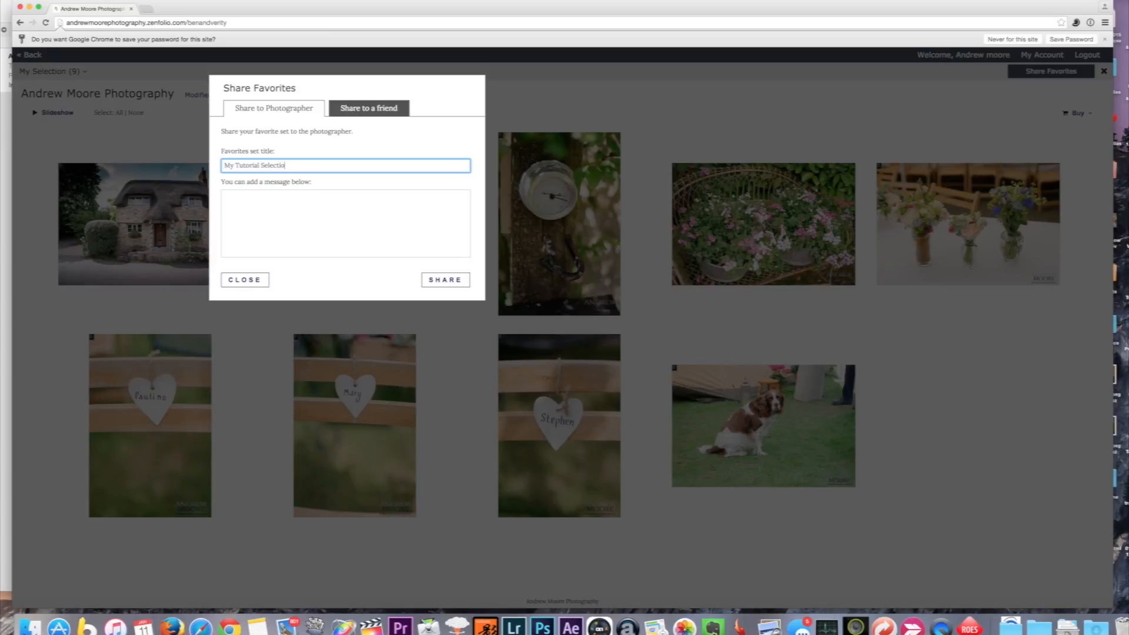
# Write the message 'Thanks Andy' and share the set with the photographer
pyautogui.click(345, 223)
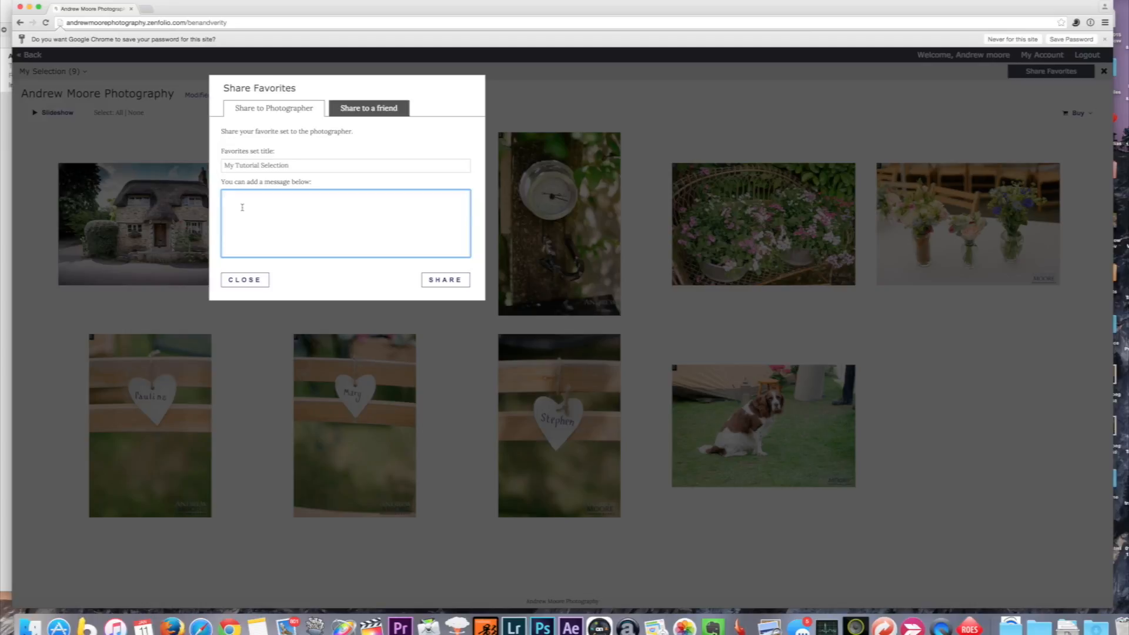
pyautogui.write('Thanks')
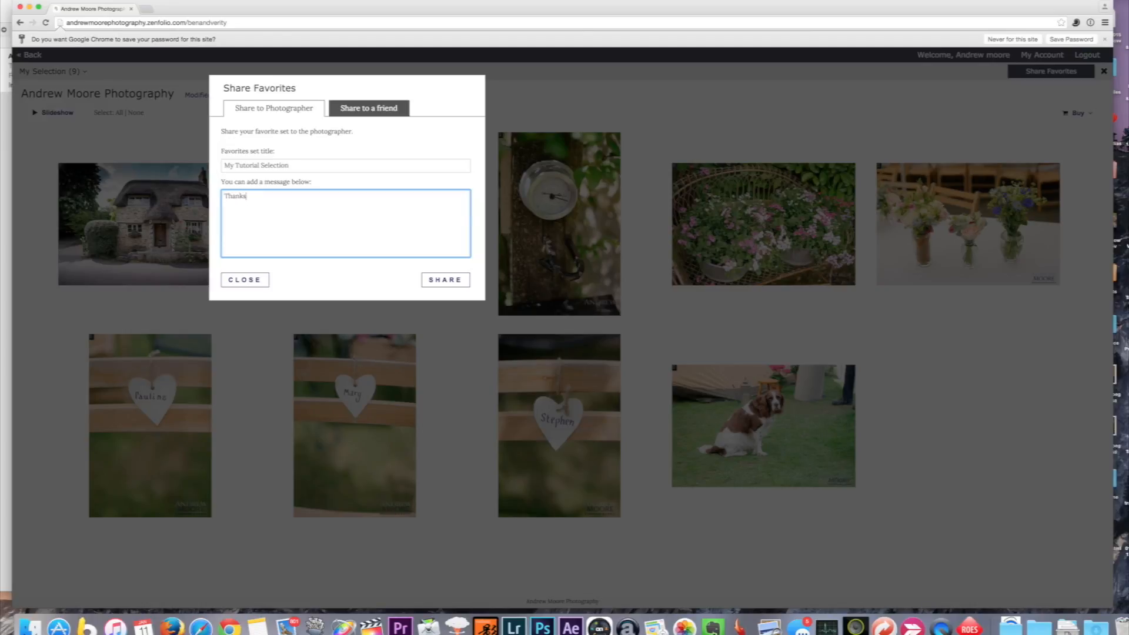
pyautogui.write('Andy')
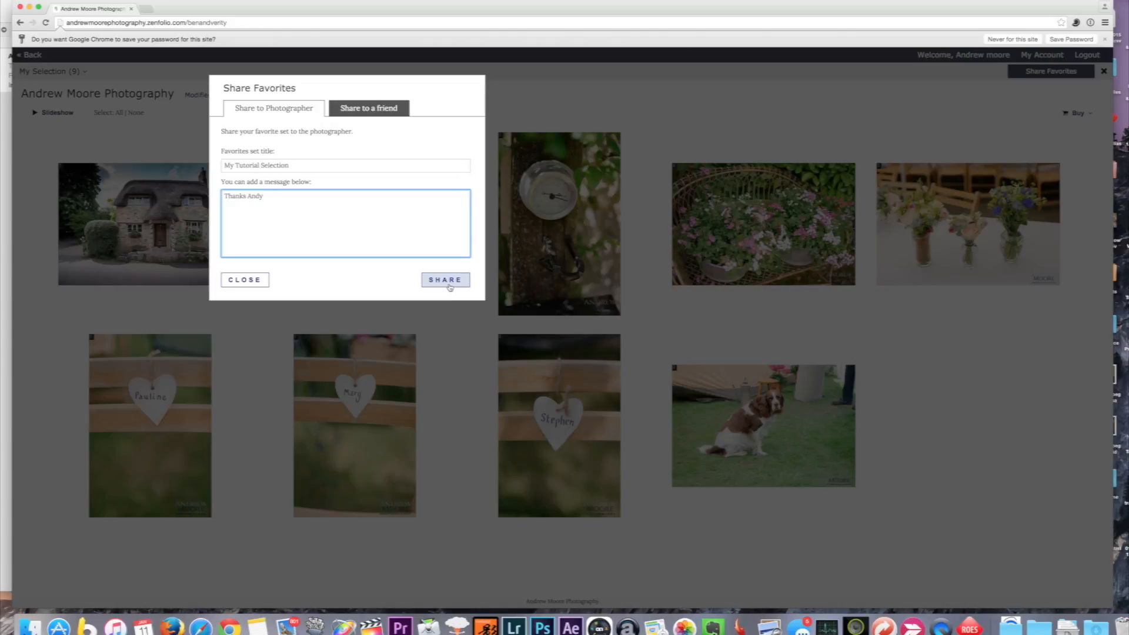
pyautogui.click(445, 279)
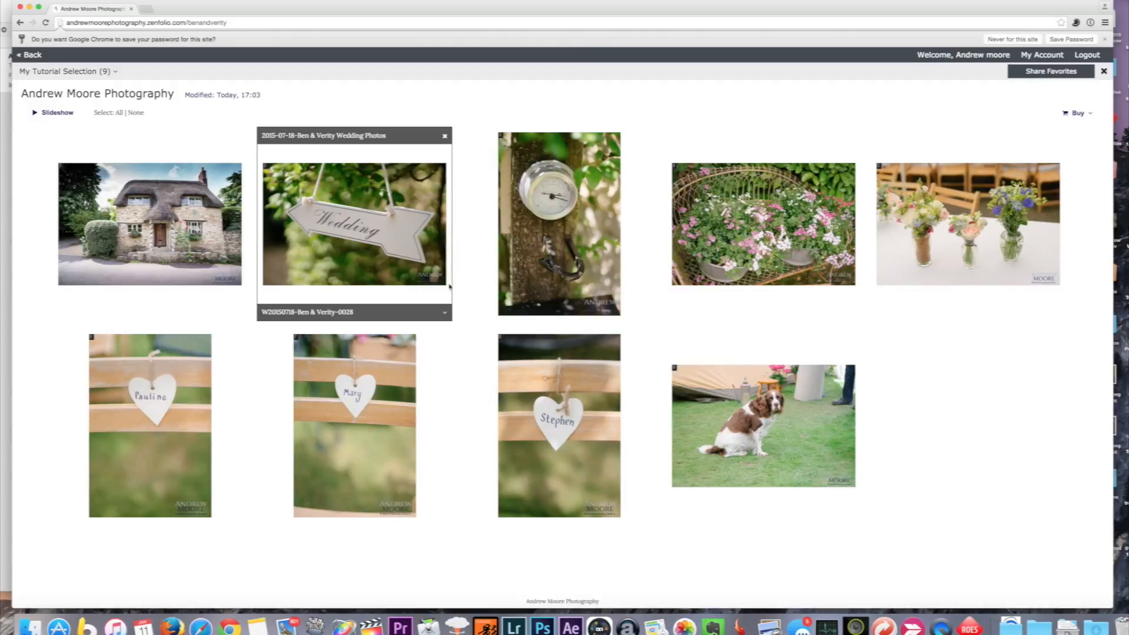